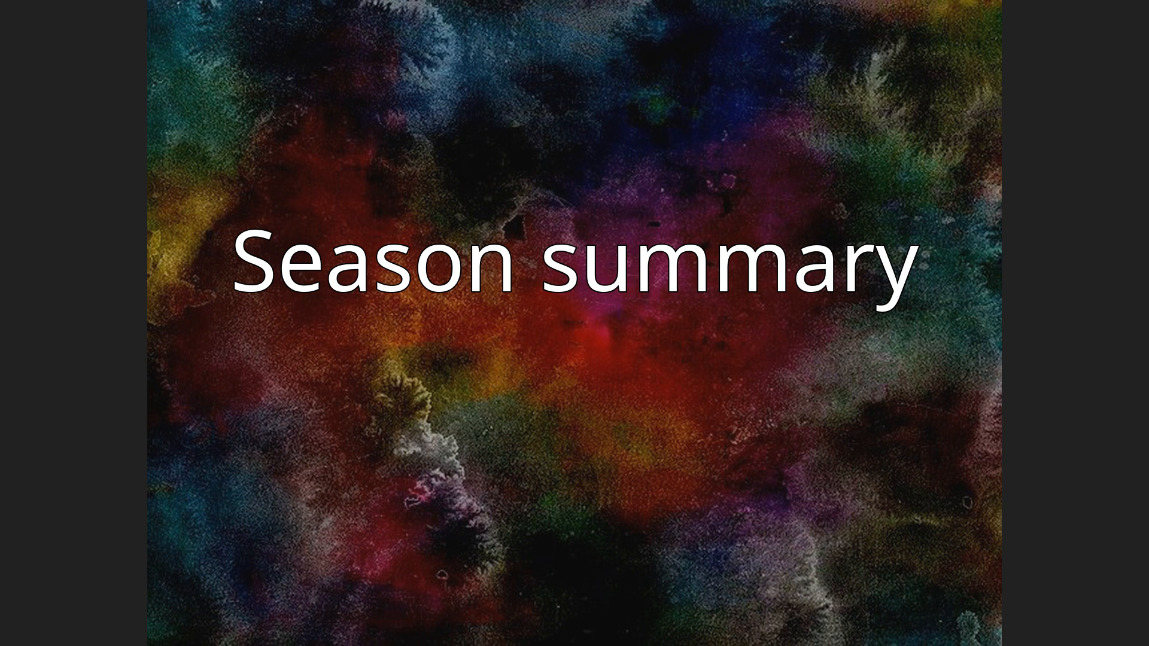
{"action": "key", "text": "Right"}
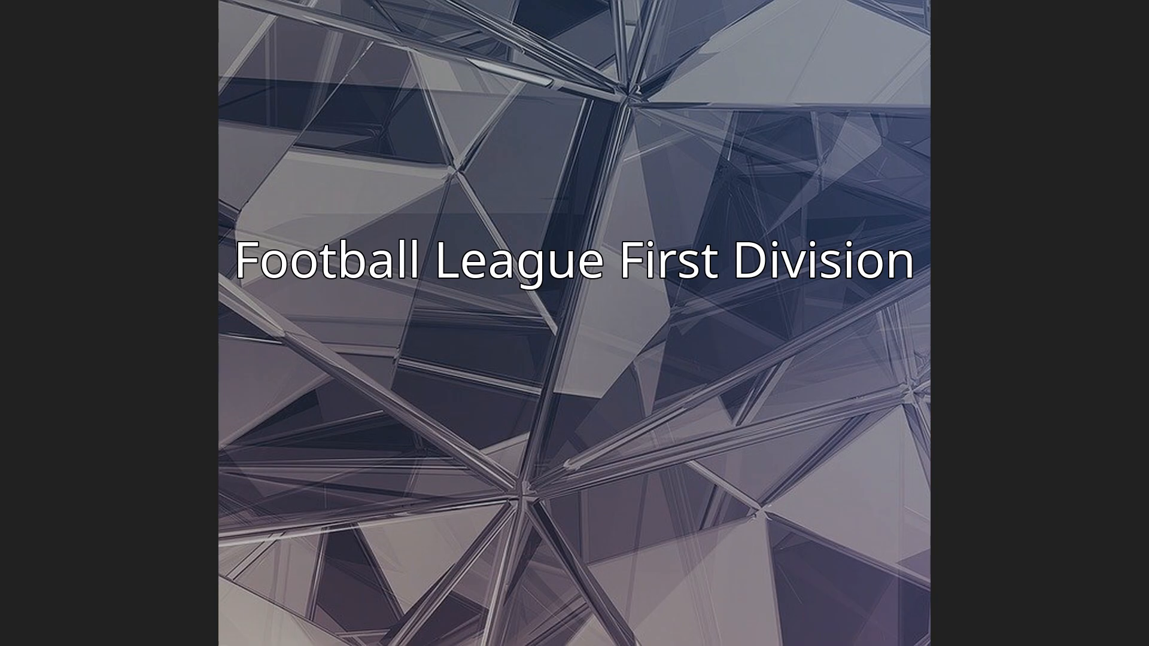
{"action": "key", "text": "Right"}
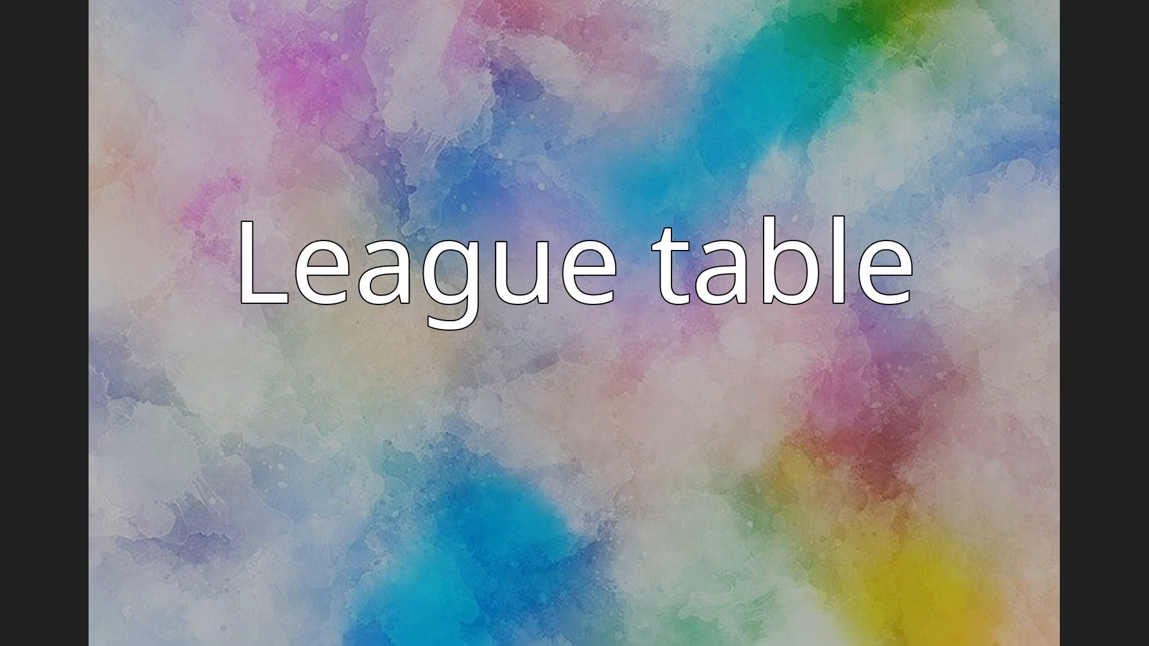